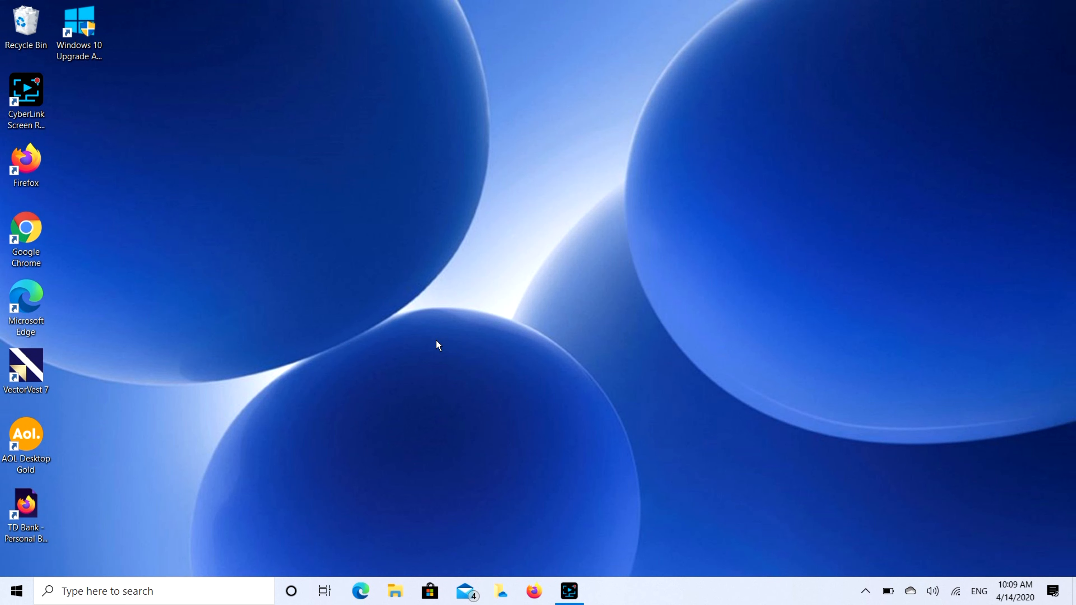
mouse_move(171, 403)
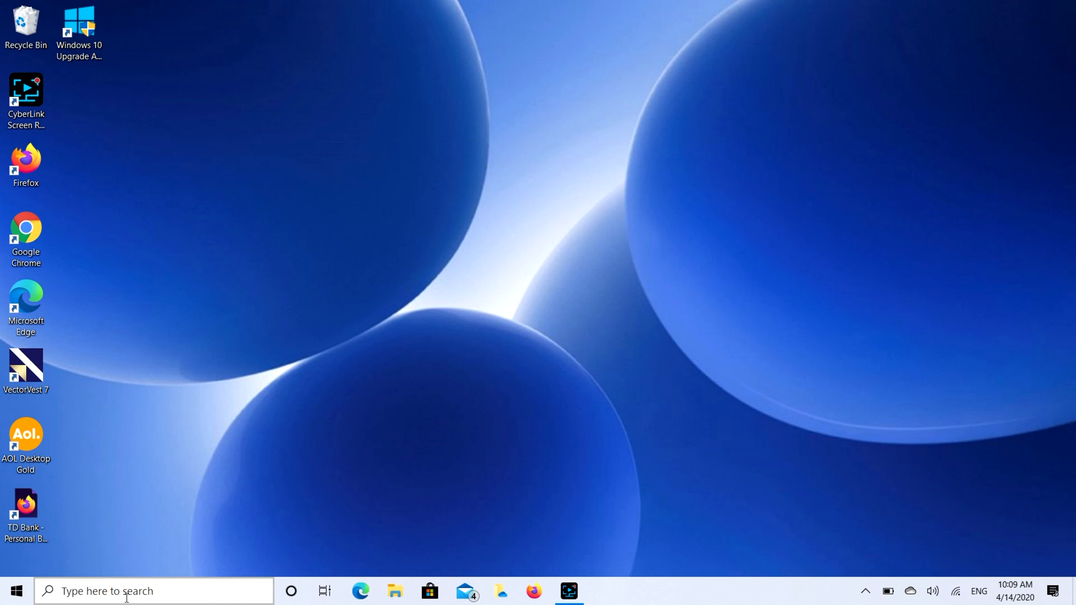
mouse_move(172, 486)
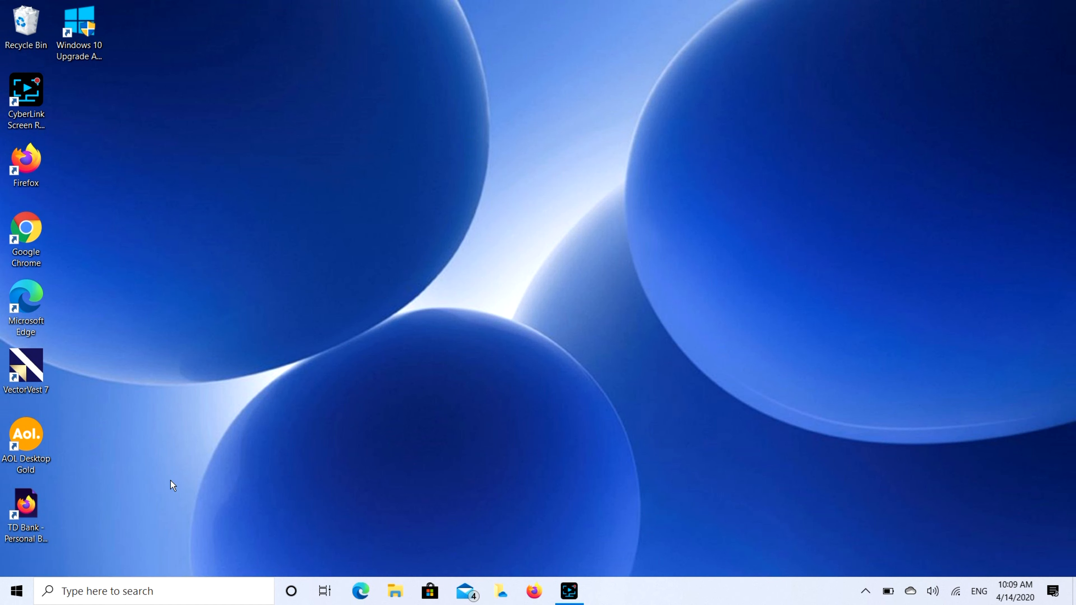
mouse_move(903, 5)
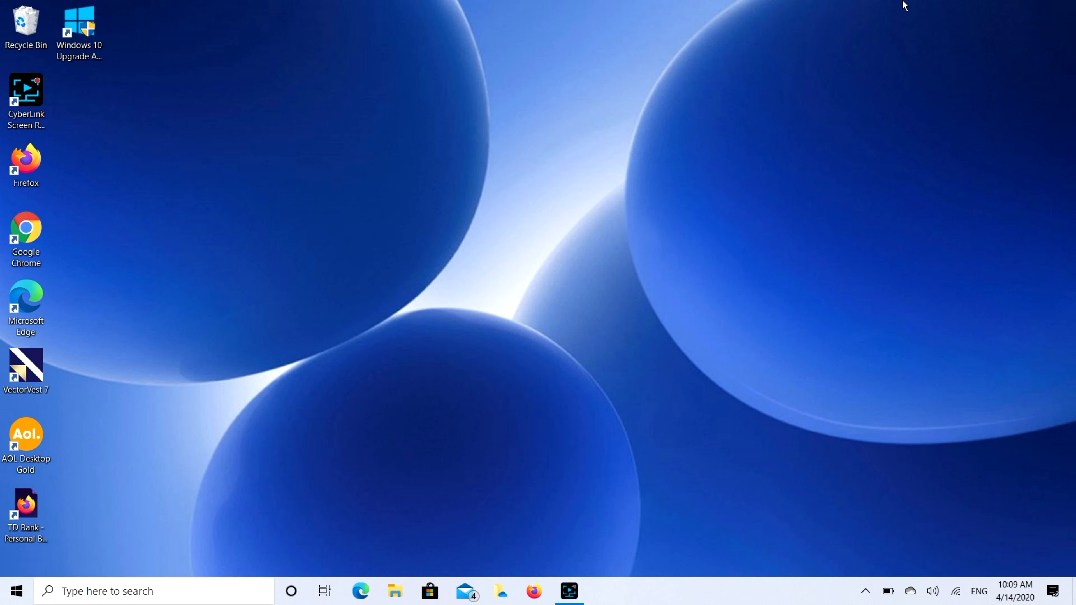
mouse_move(1037, 142)
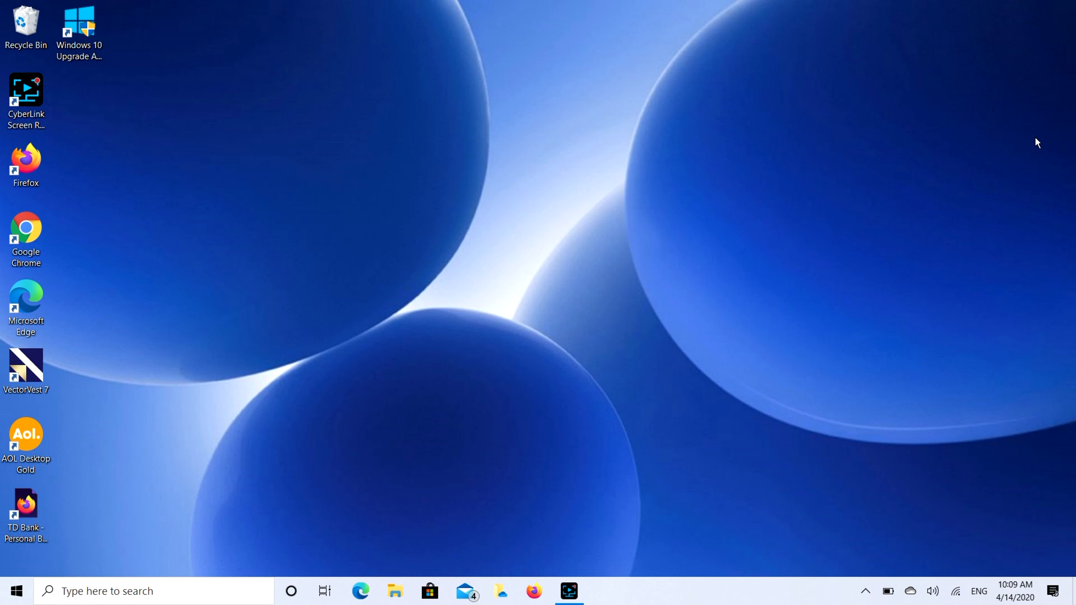
- Search from the taskbar to reach the Bluetooth & other devices settings page
click(602, 591)
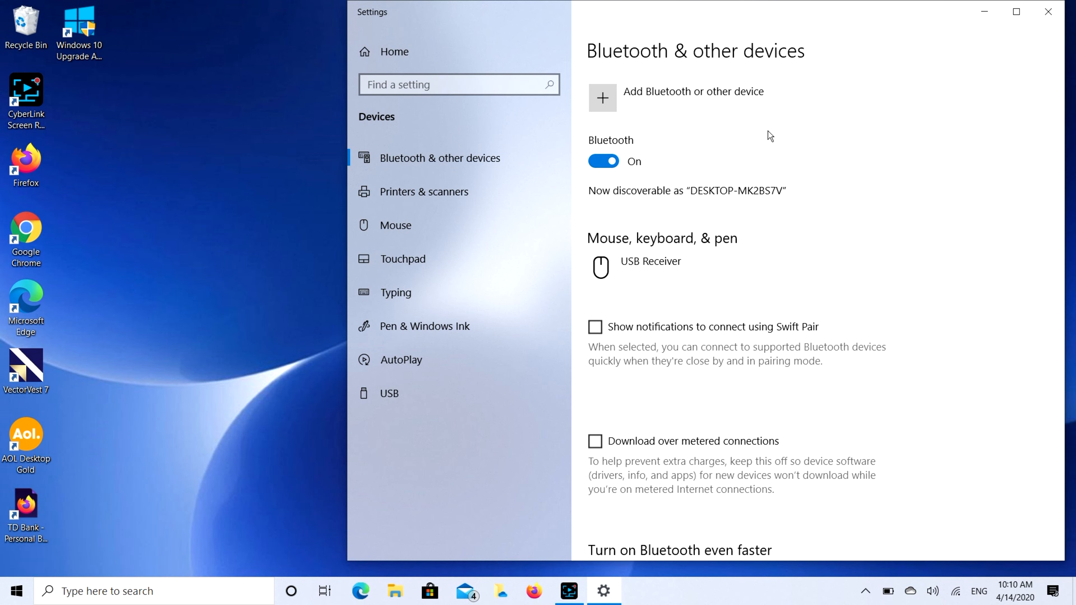
mouse_move(611, 104)
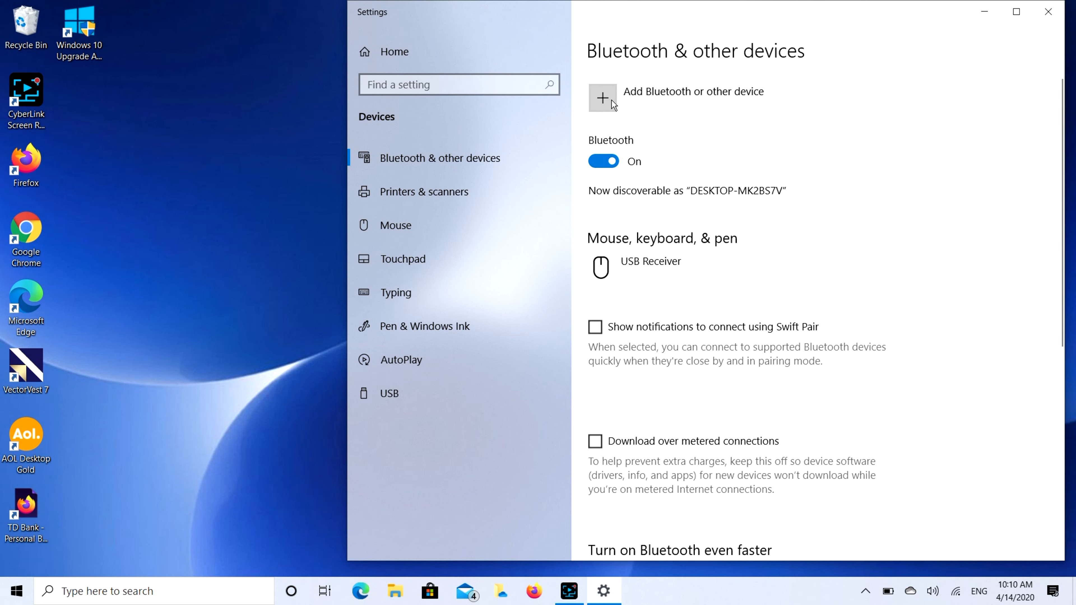
- Add a device of type Bluetooth so M.K's AirPods appear as available to pair
click(602, 98)
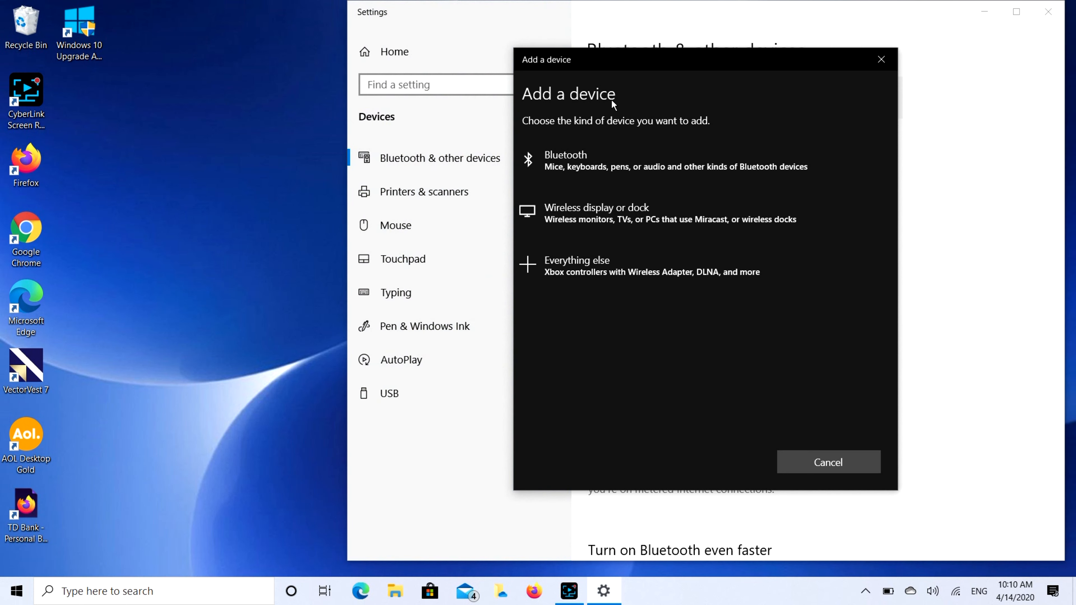
click(565, 161)
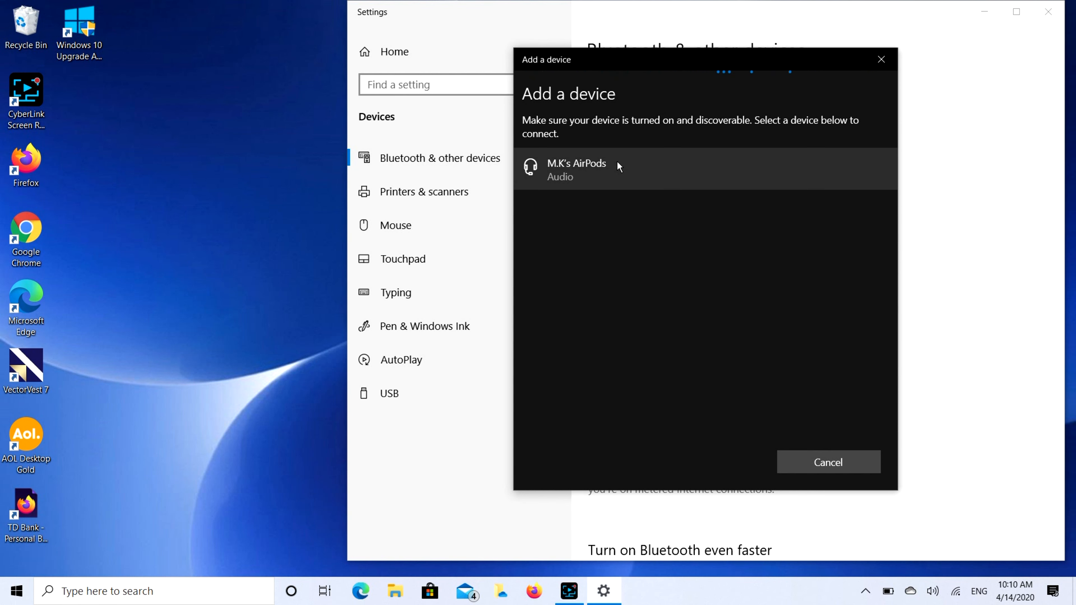
mouse_move(641, 186)
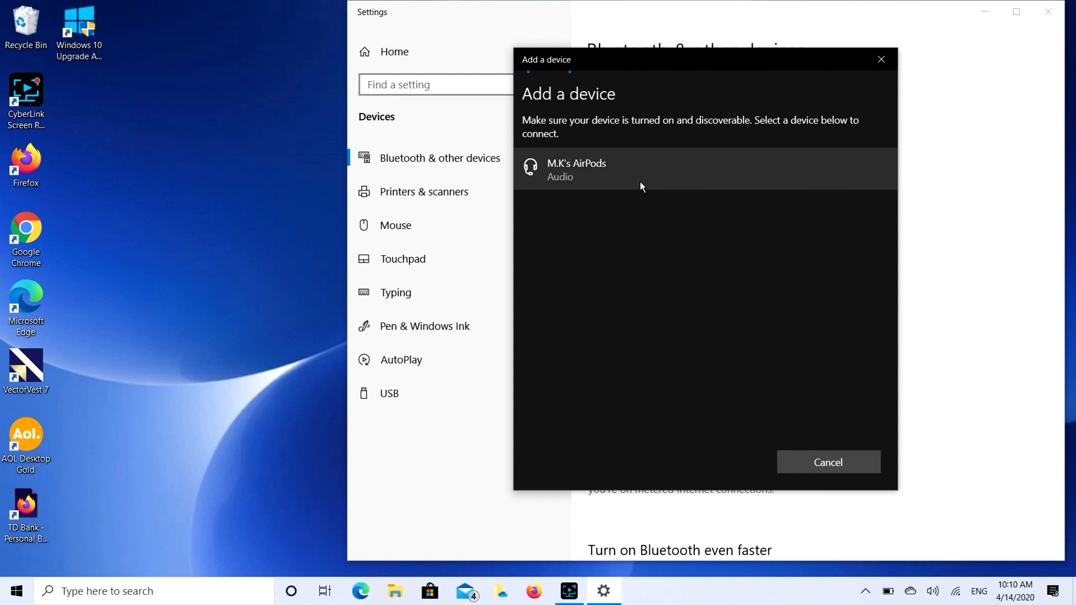